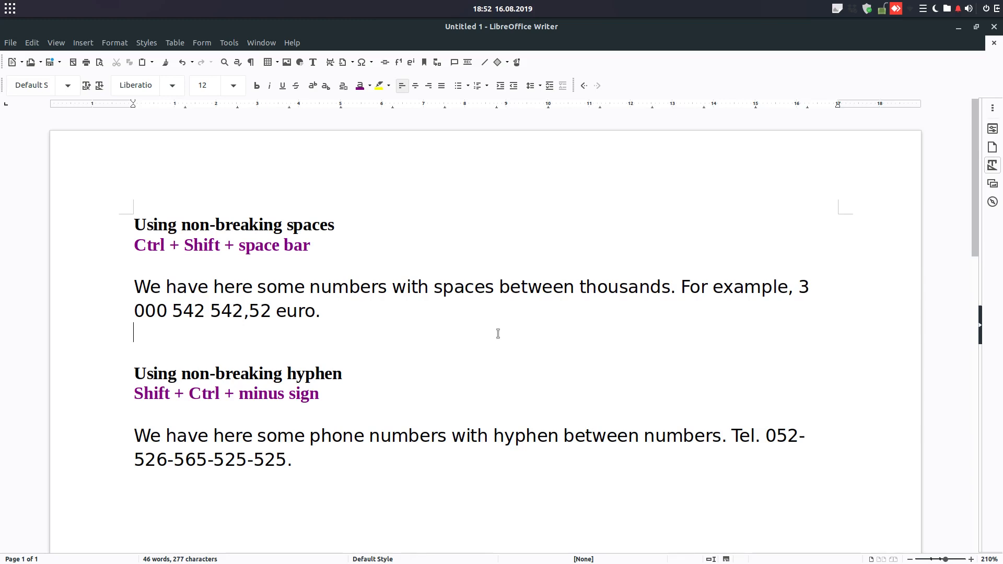
mouse_move(437, 287)
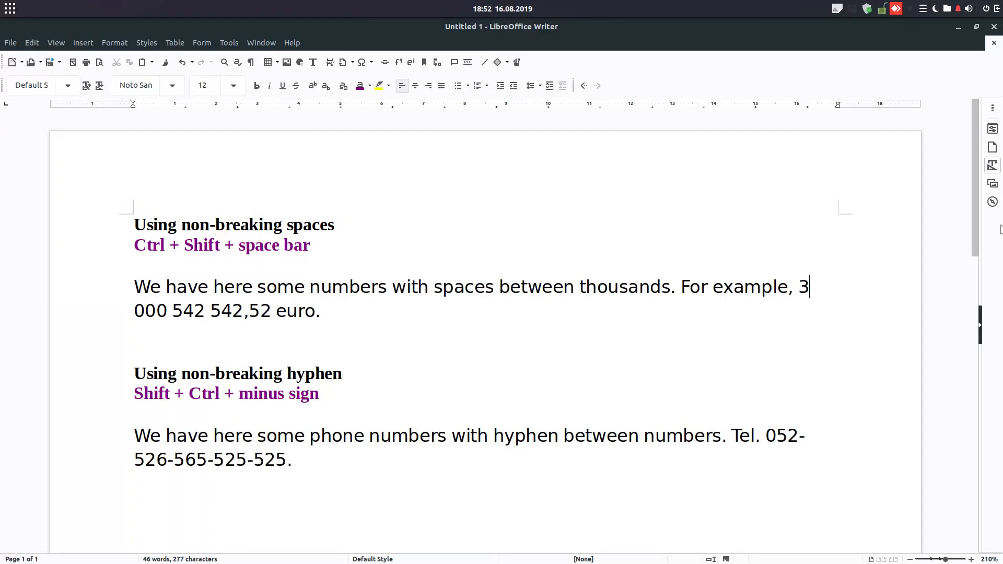
key("ctrl+shift+space")
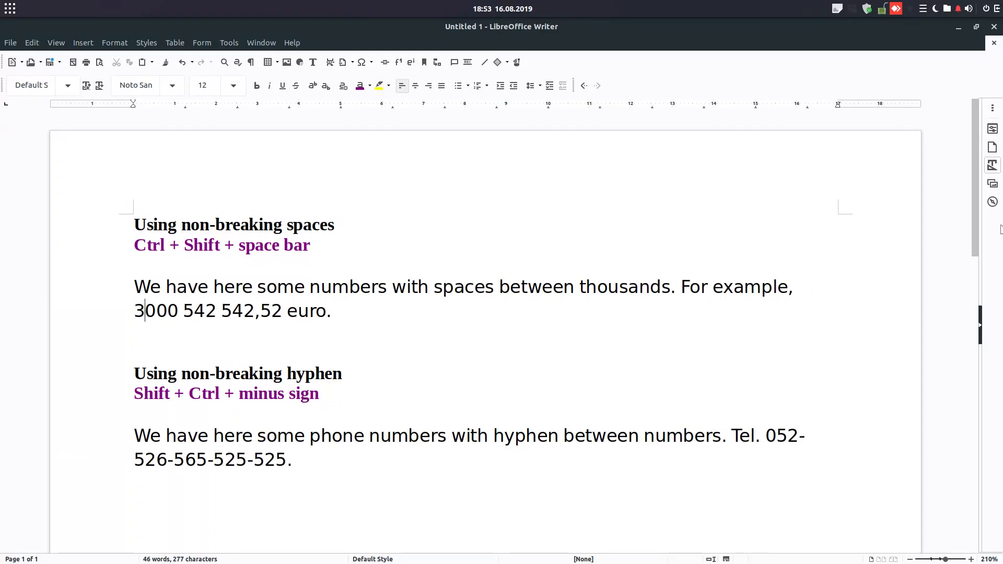
key("BackSpace")
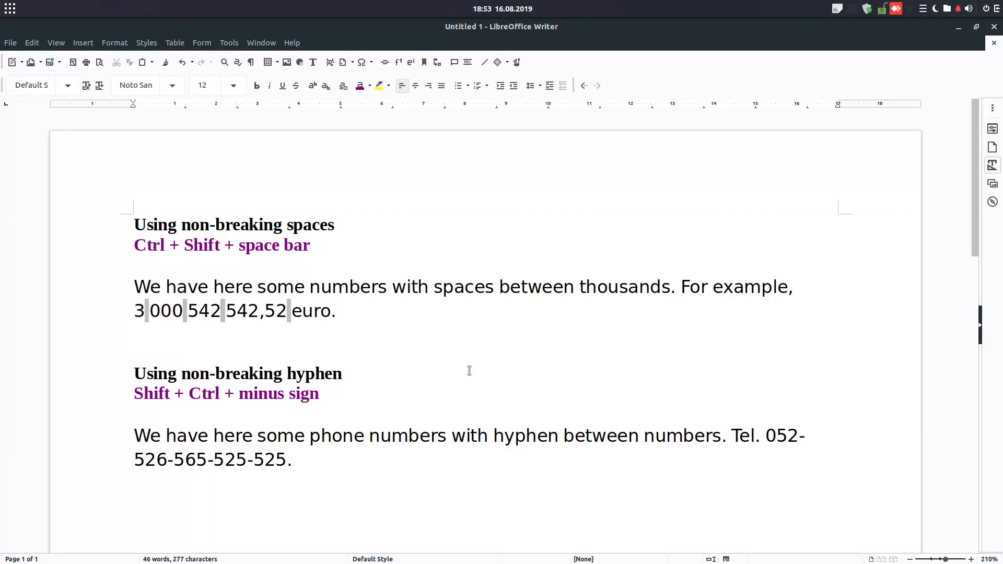
Step: Add filler words after the first amount to push the next text toward the line end
type("S ds d sd sds ds d")
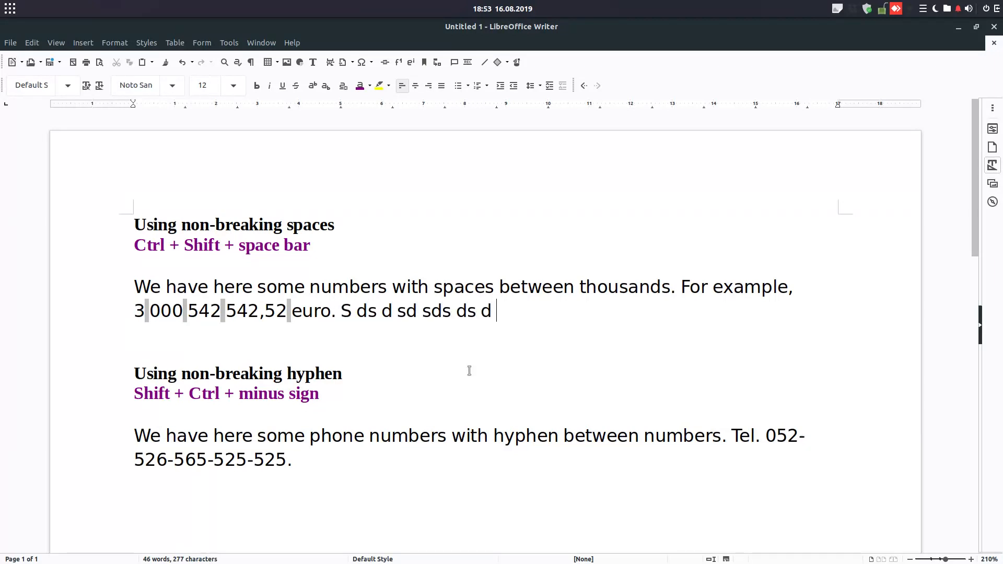
type("sd s d sd s d sd s d s d sd s")
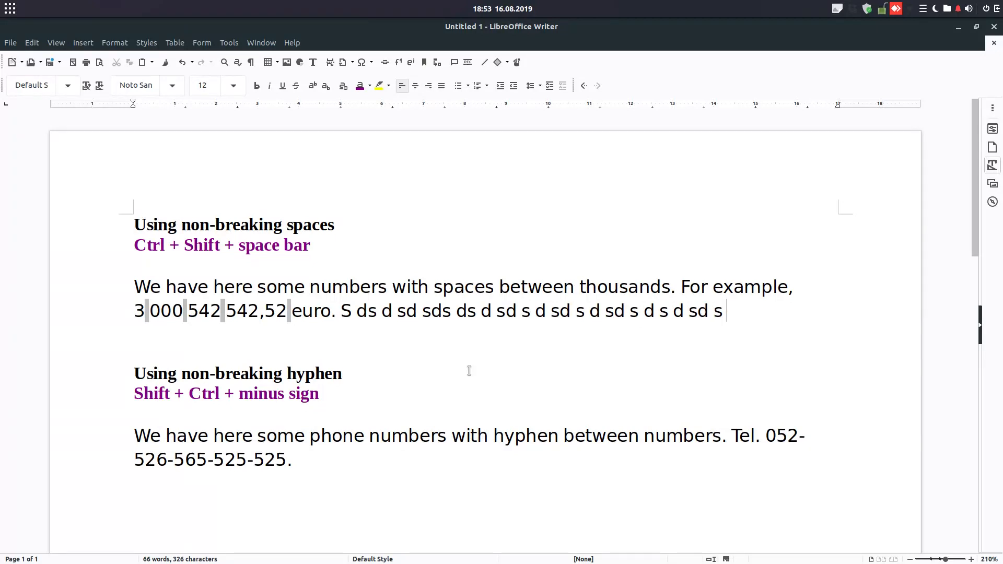
type("4")
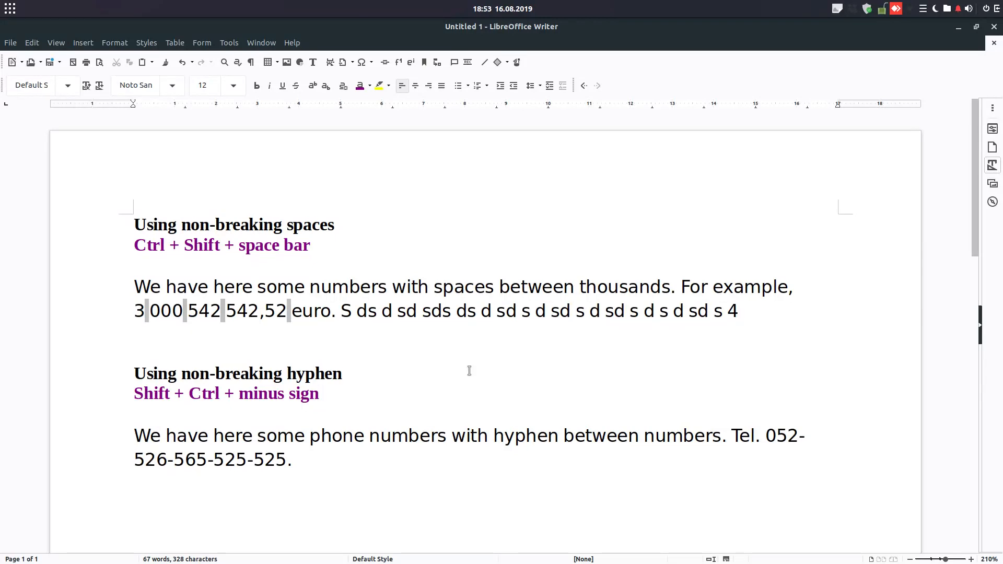
type("857")
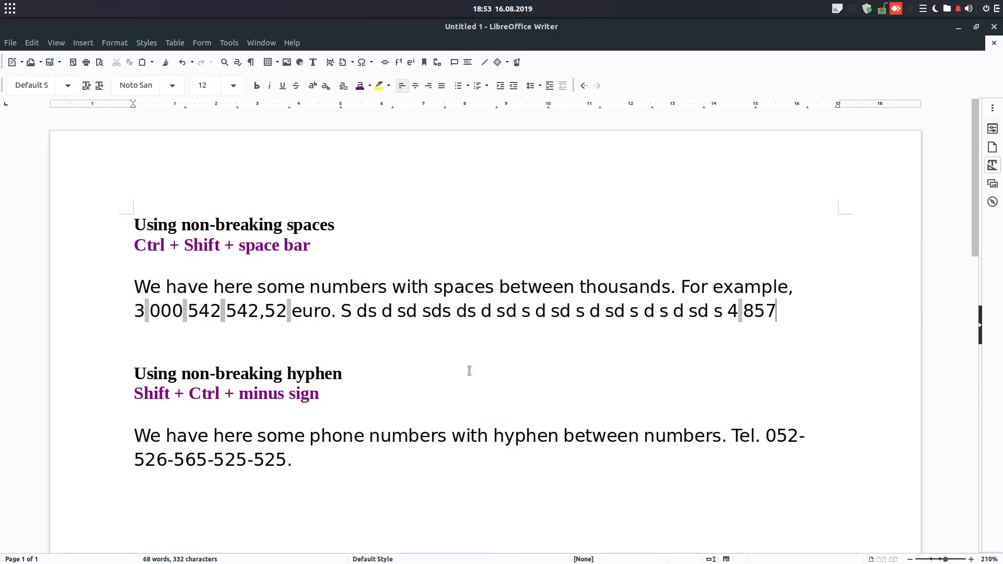
type("5768")
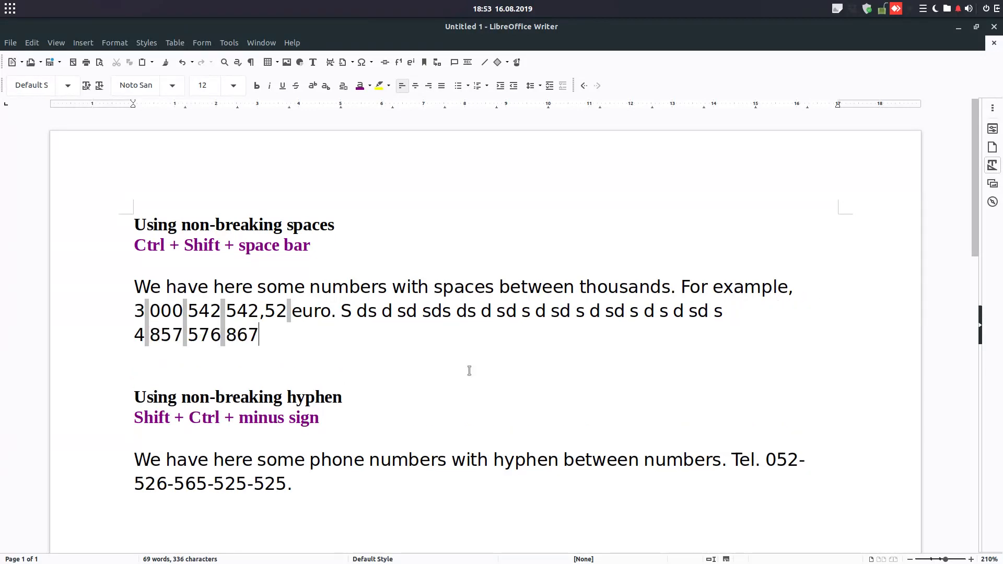
type(",")
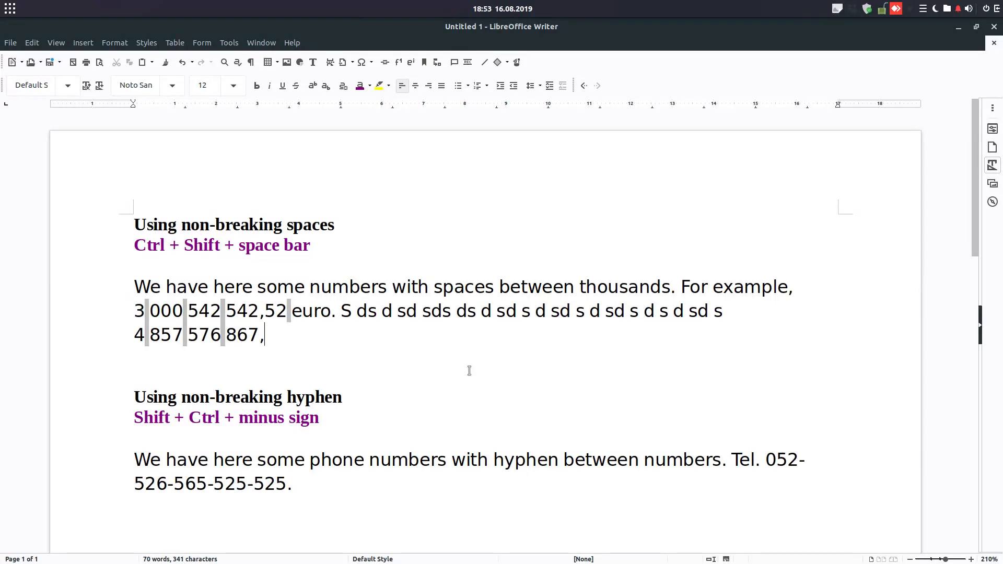
type("euro.")
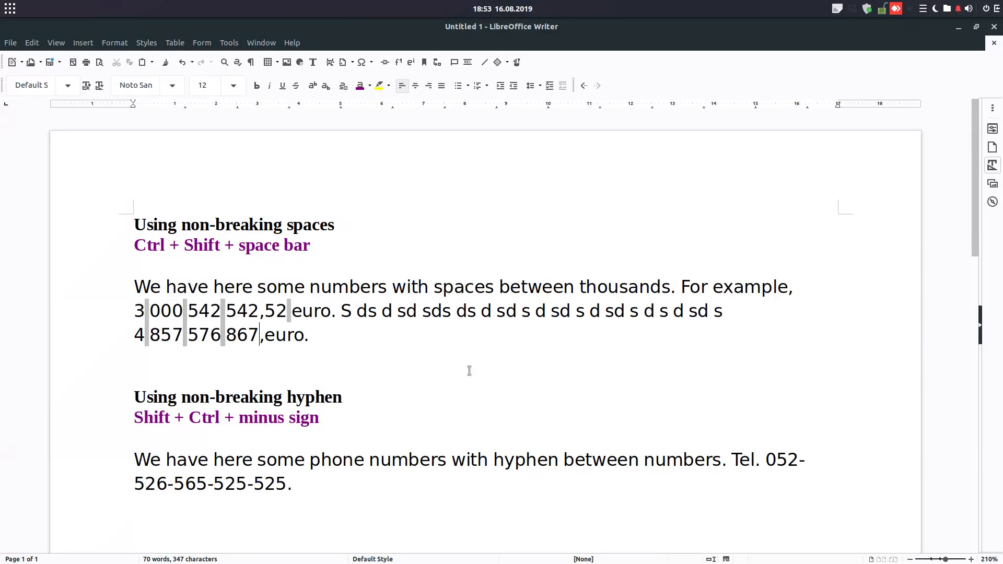
type("76")
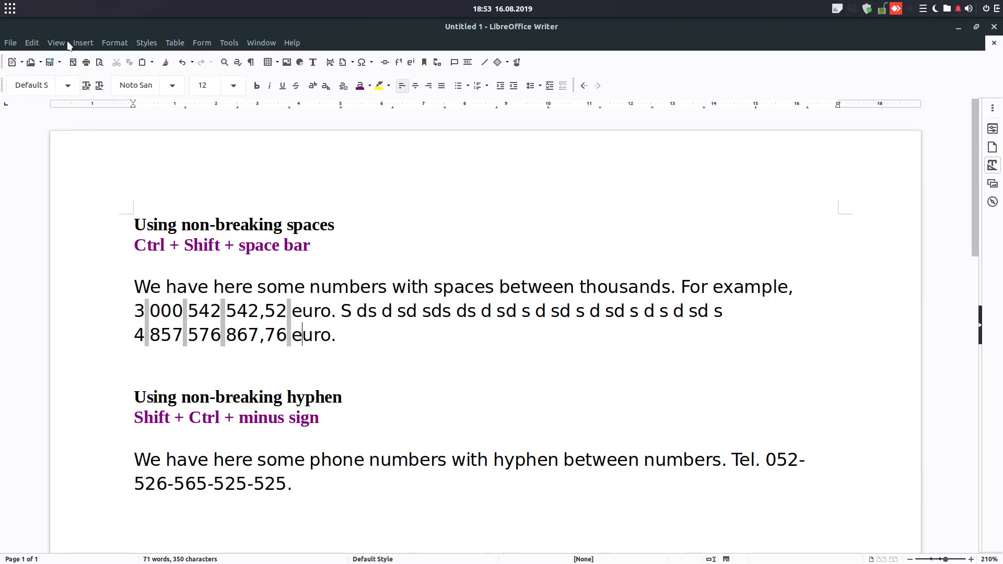
Step: Hide field shadings, justify the example paragraph and adjust the filler words before the second amount
left_click(57, 41)
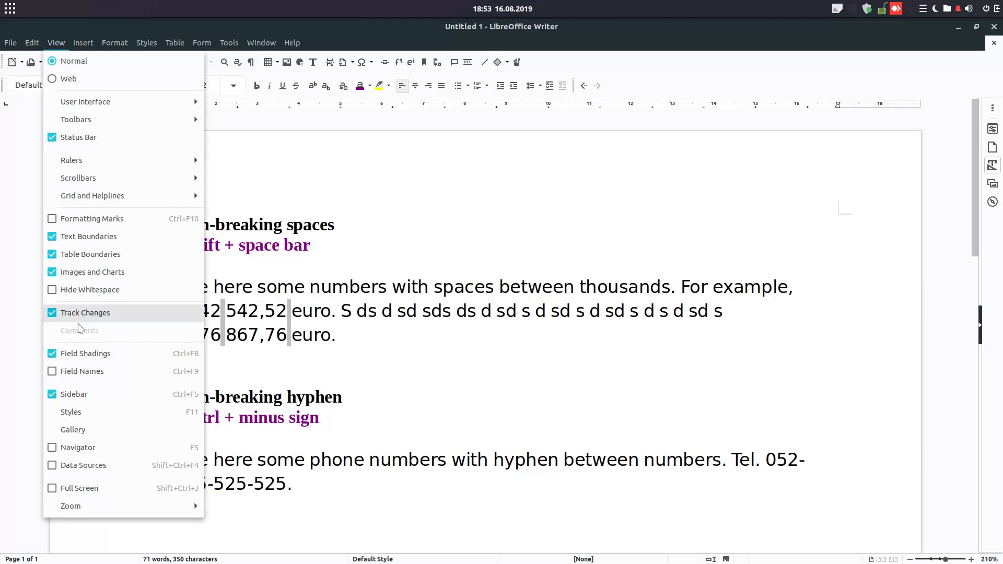
mouse_move(84, 353)
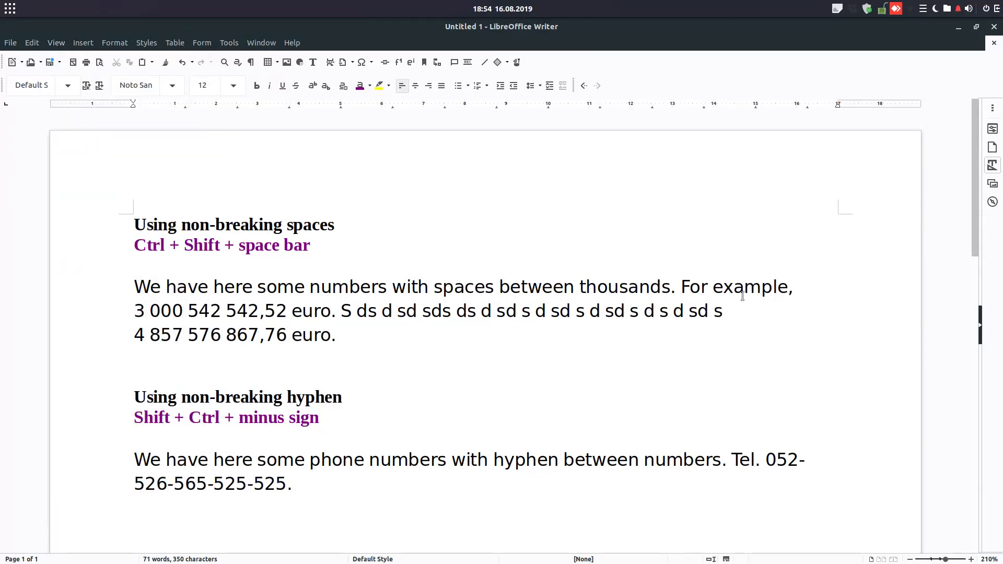
left_click(441, 85)
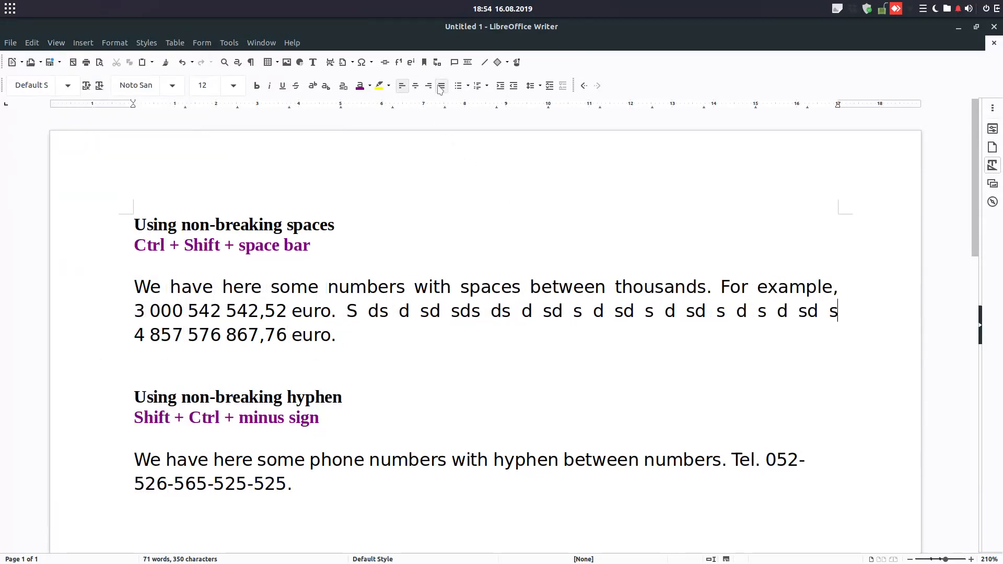
left_click(440, 84)
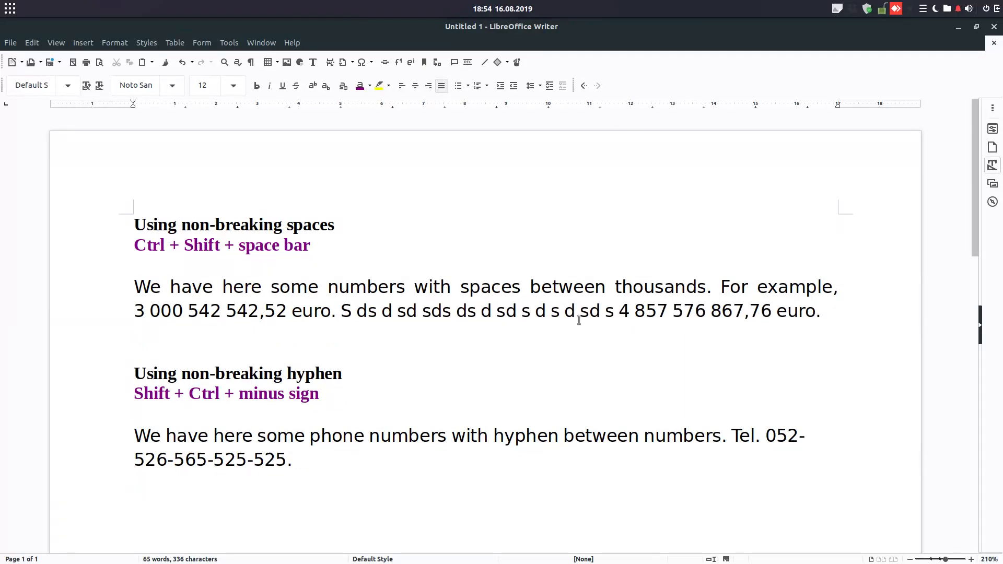
type("ddd")
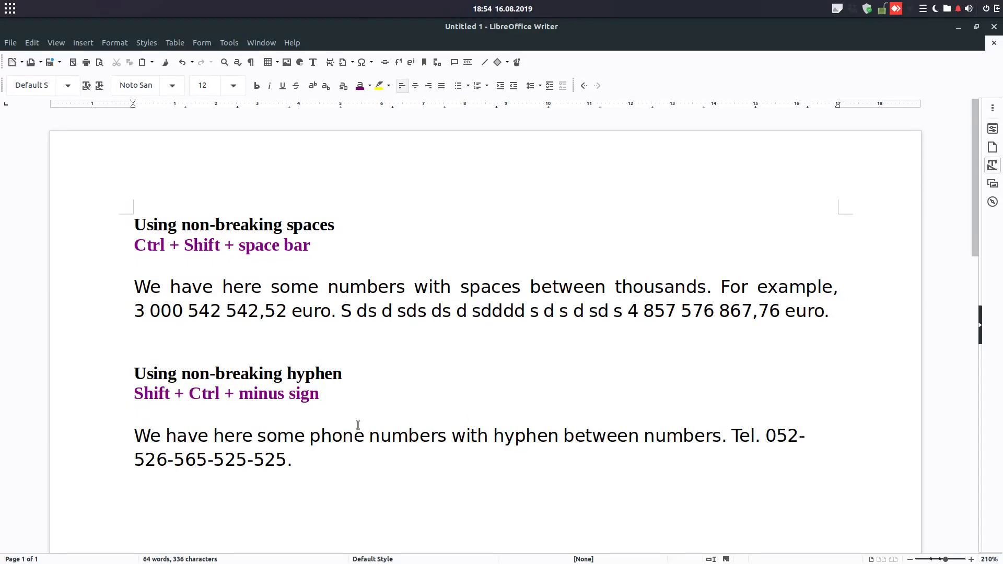
Step: Replace the ordinary hyphen after 052 in the phone number with a non-breaking hyphen
left_click(703, 434)
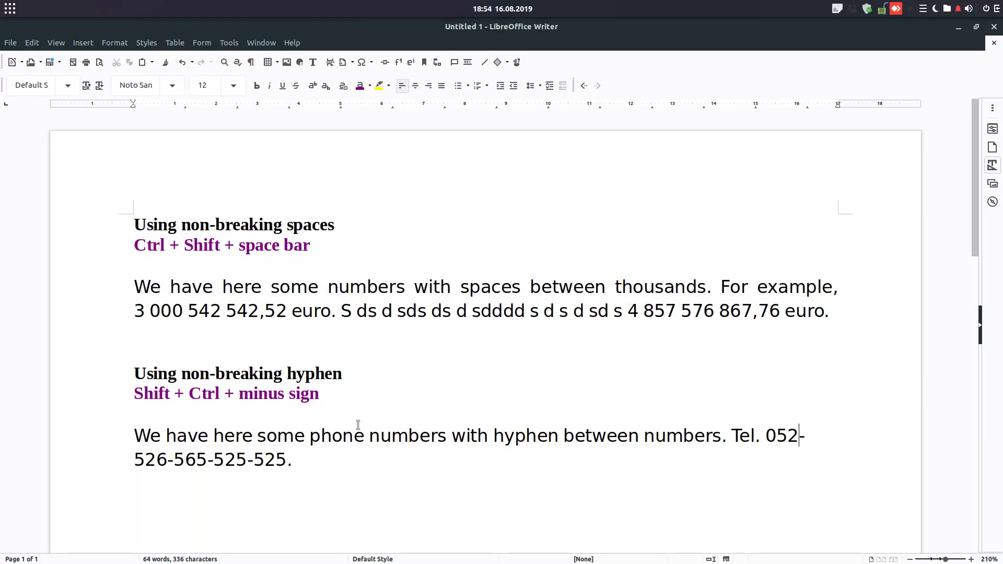
key("Backspace")
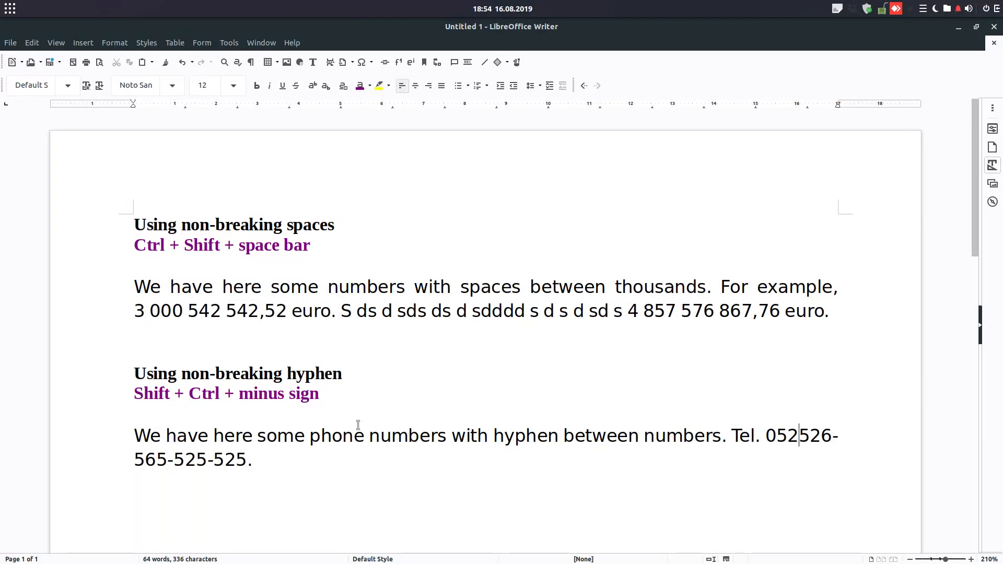
key("BackSpace")
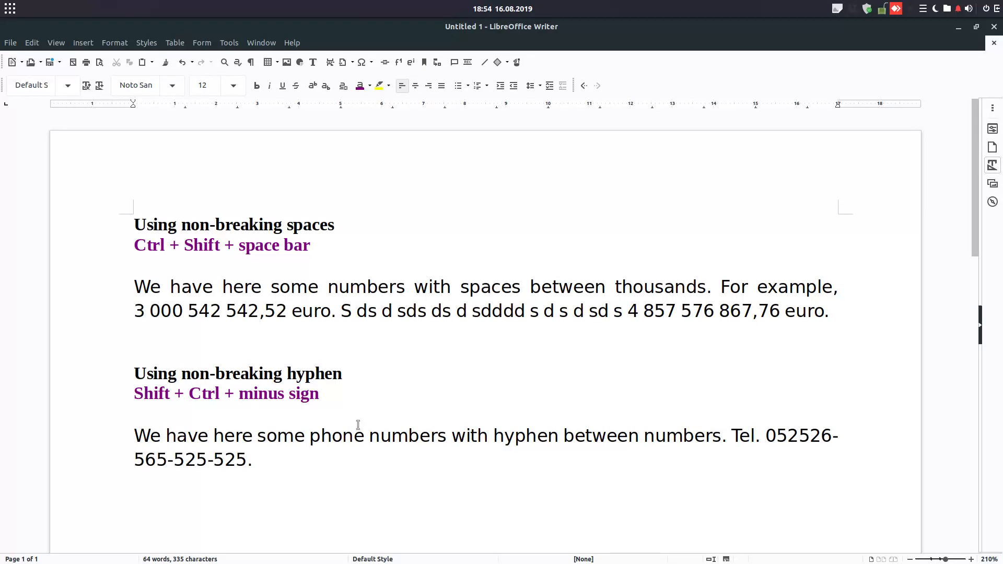
type("-")
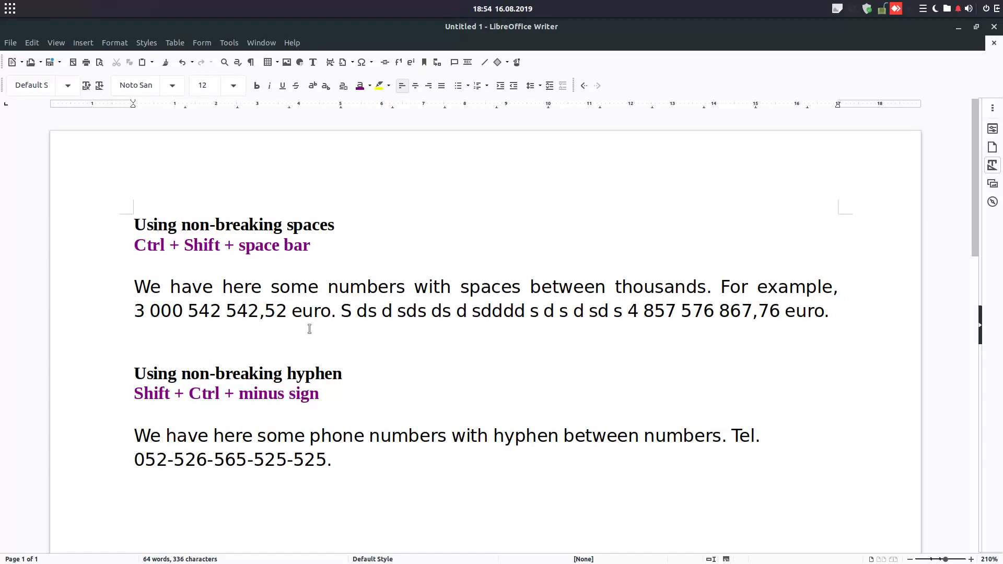
Step: Toggle field shadings on and off to check the non-breaking characters
left_click(56, 42)
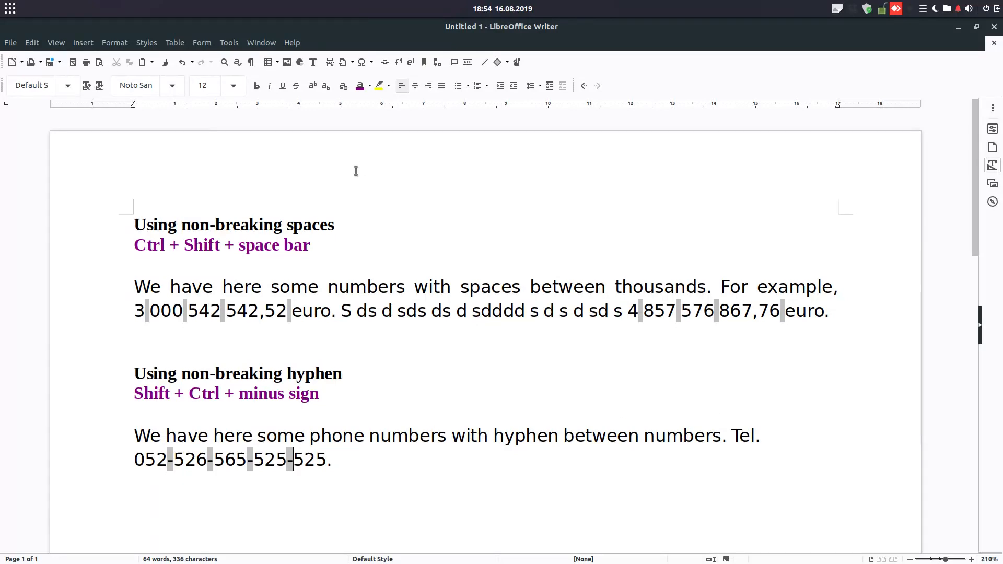
left_click(56, 42)
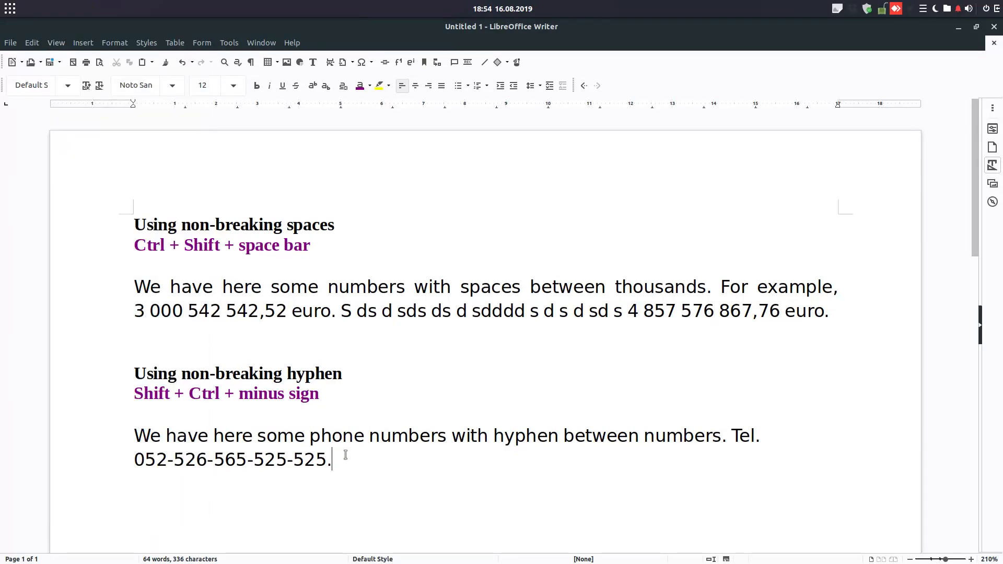
Step: Add filler words after the phone number and justify the phone paragraph
type("ndnsd s ds")
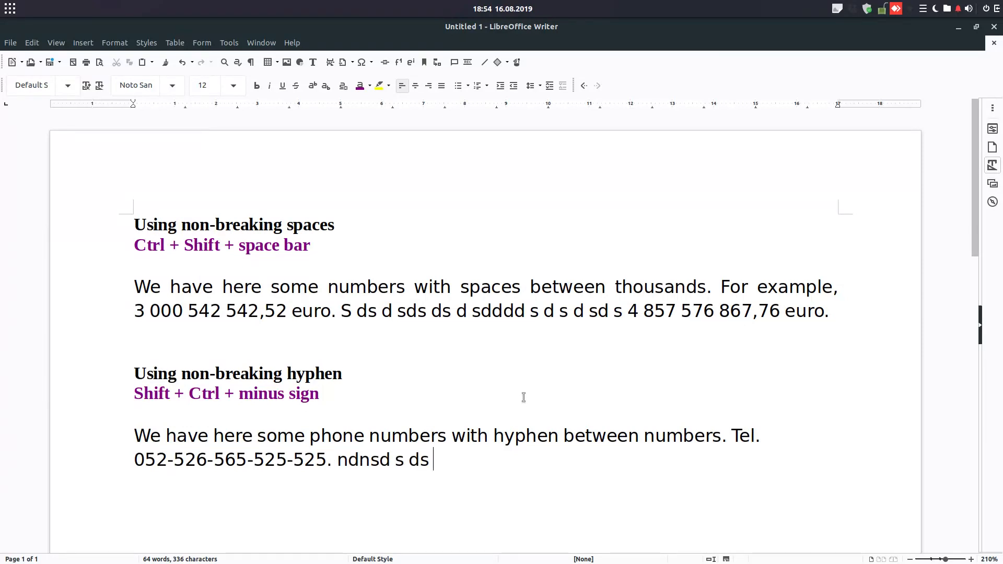
type("d sd s d d s d sd s d sd s d d")
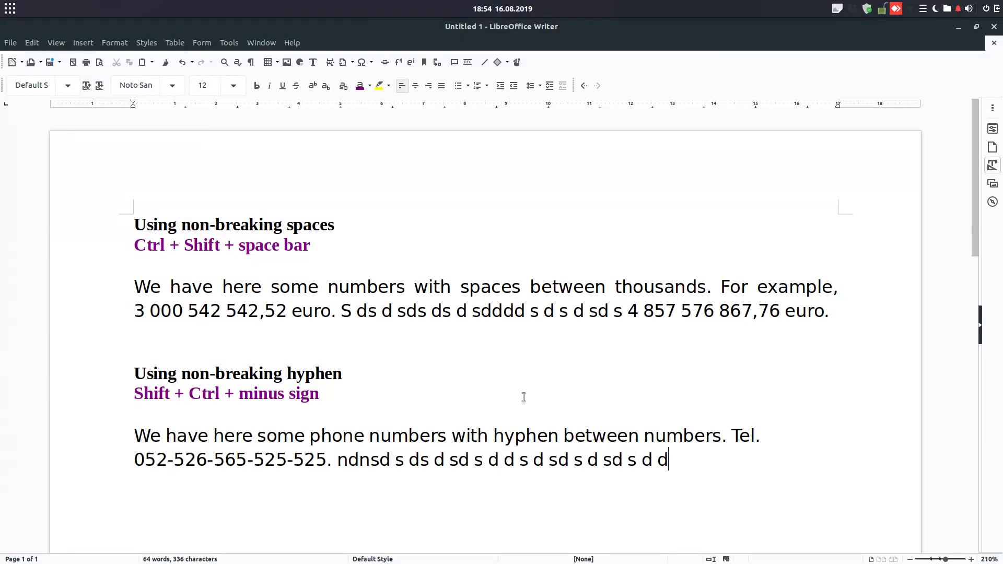
left_click(441, 84)
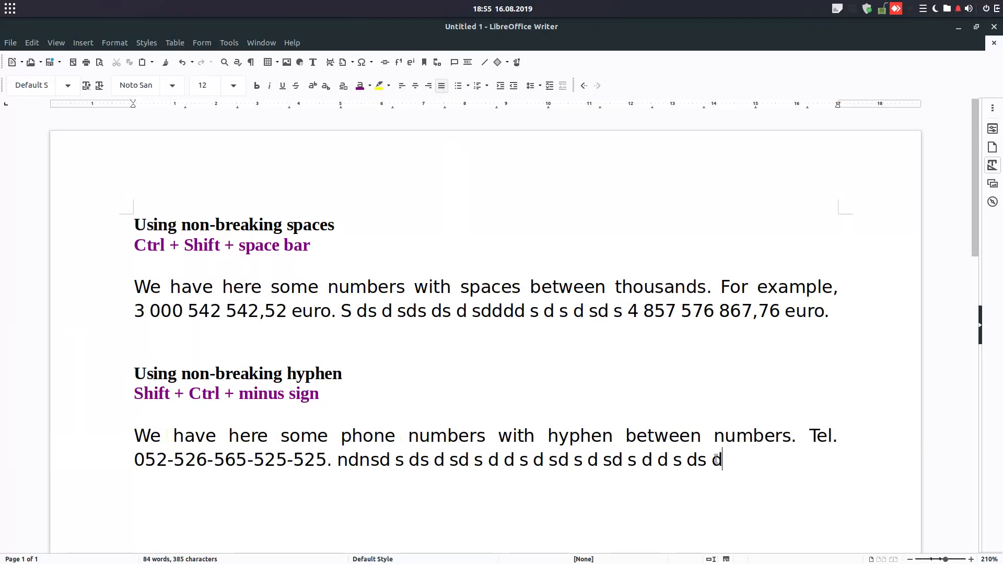
type("Tel.")
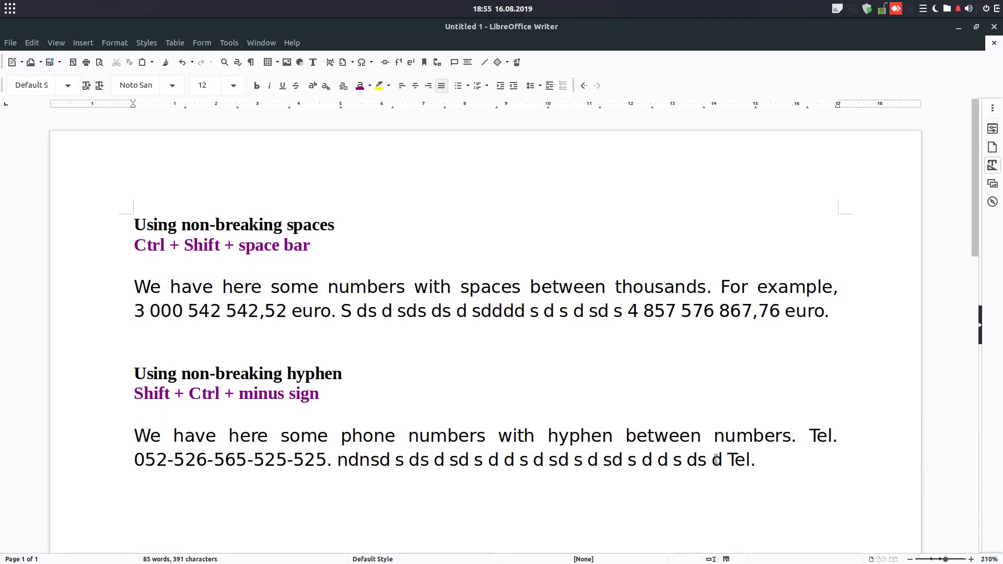
type("052")
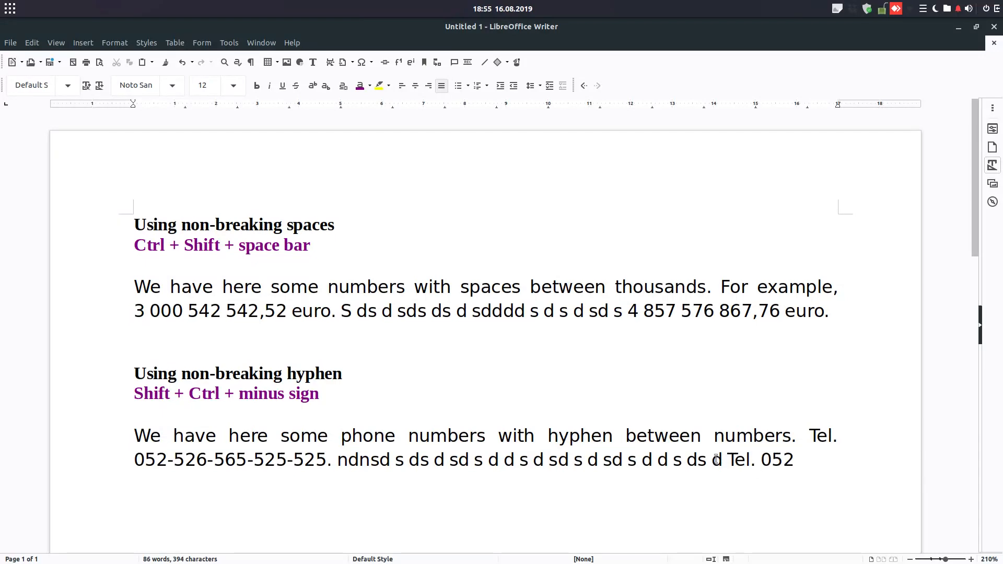
type("-6")
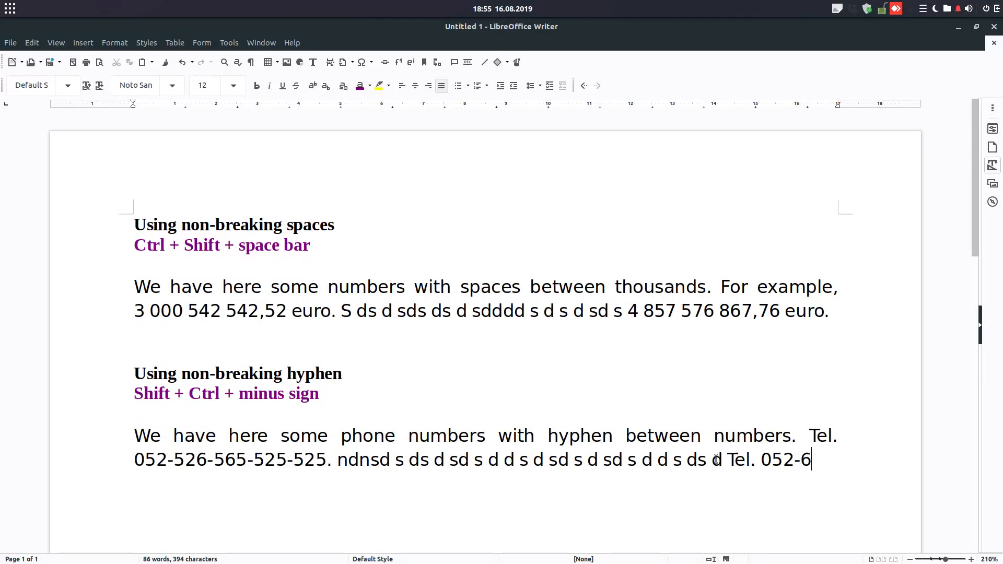
type("56-")
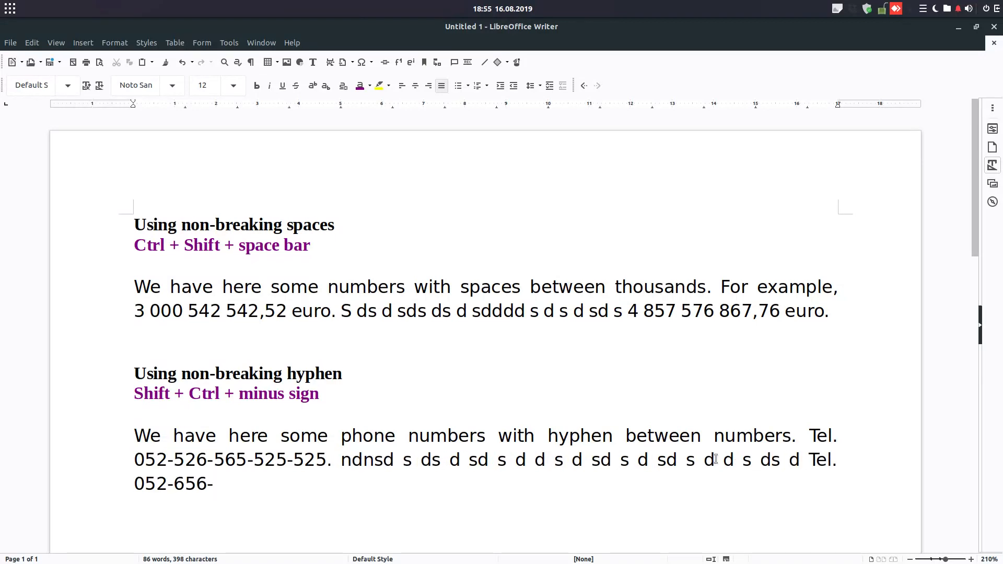
type("565")
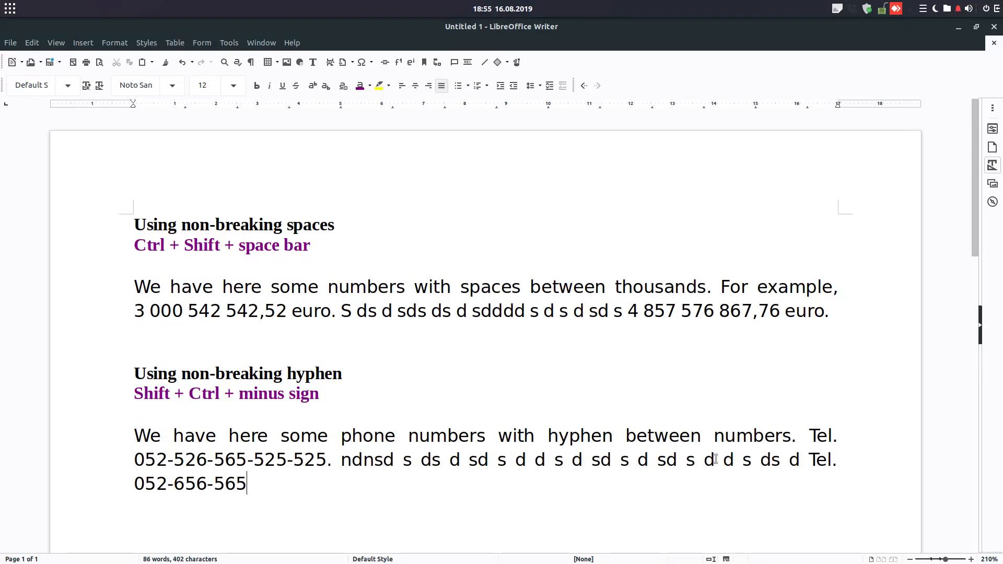
type("-dsds")
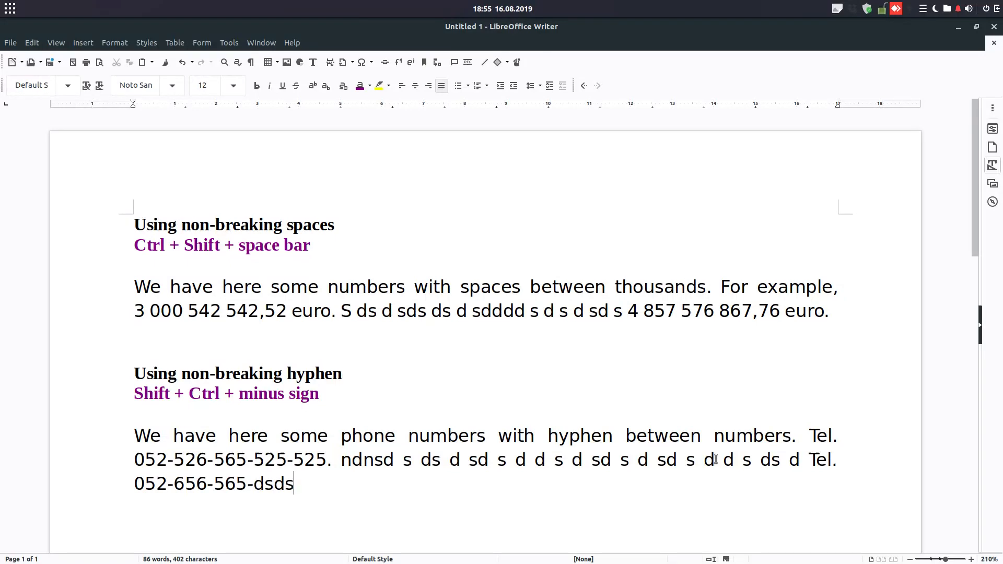
type("000")
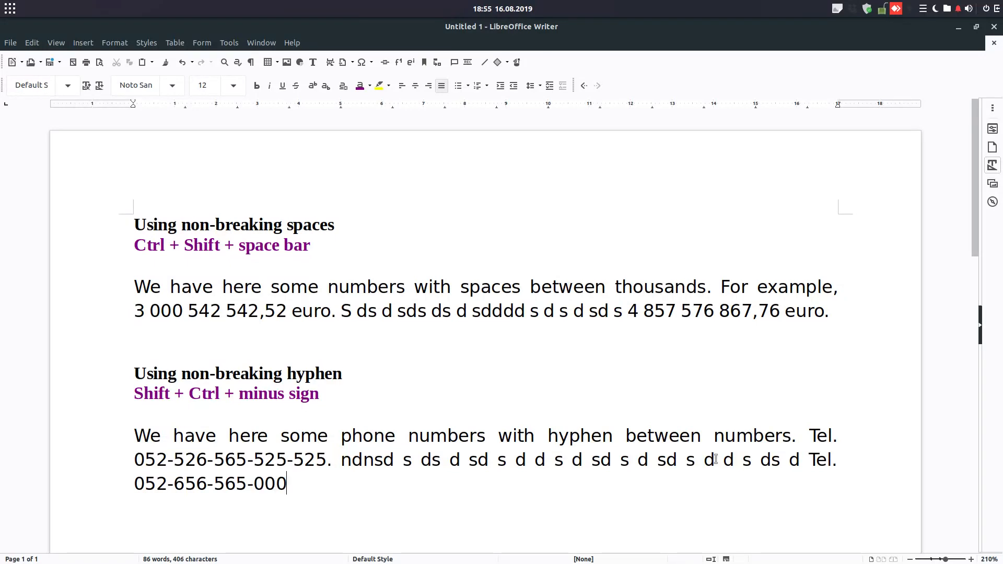
type("sd dsd sdsd")
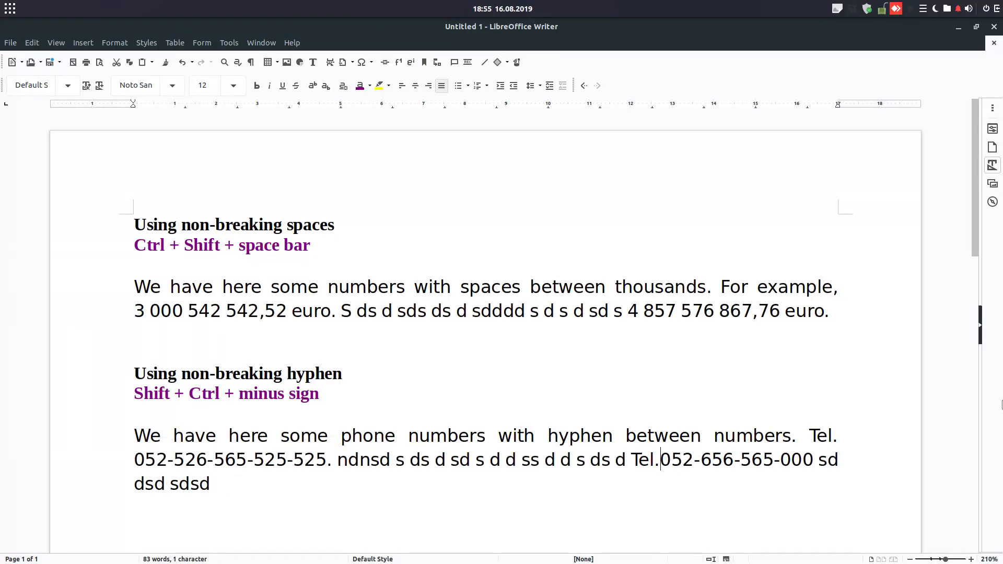
key("space")
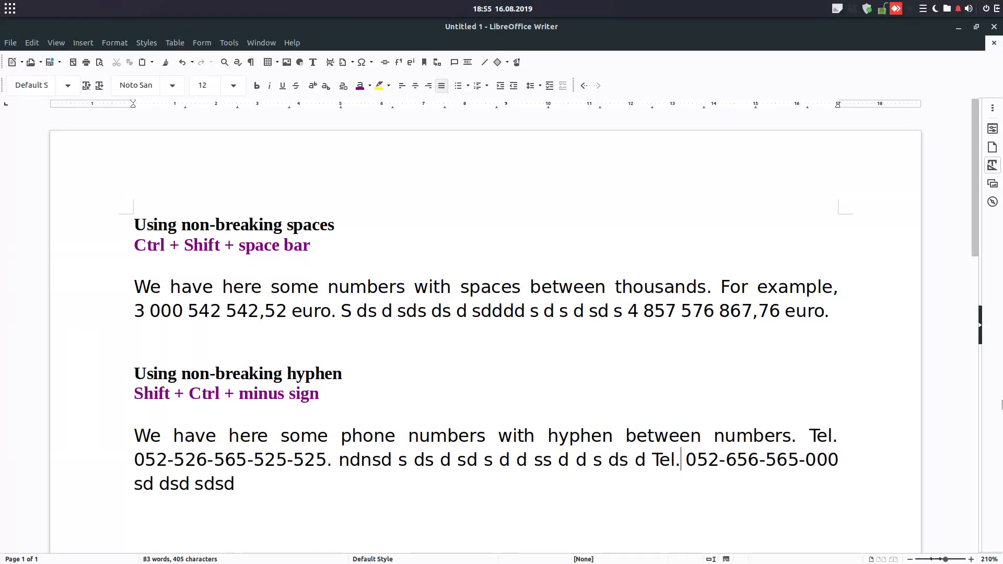
type("ddffdf")
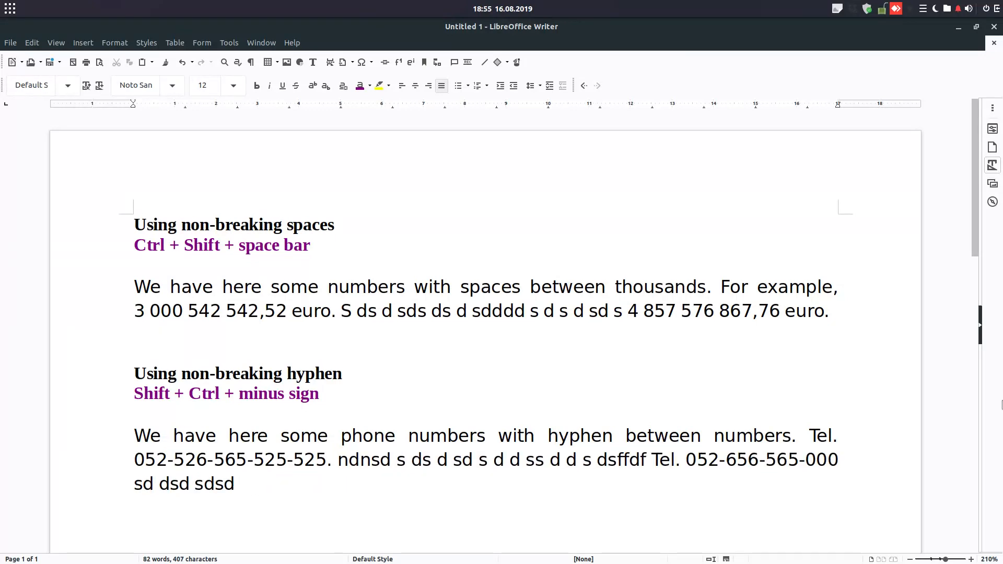
mouse_move(363, 129)
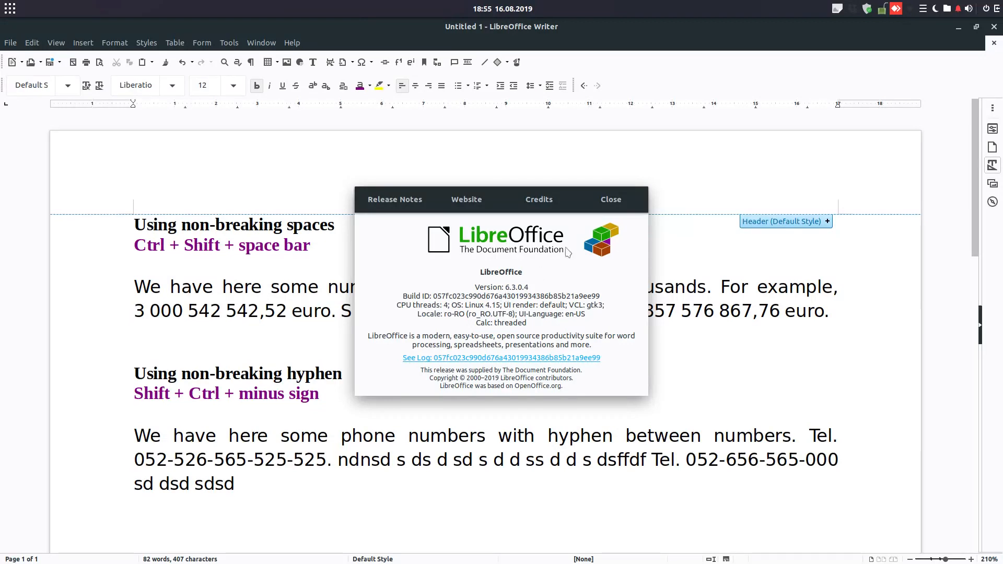
left_click(609, 199)
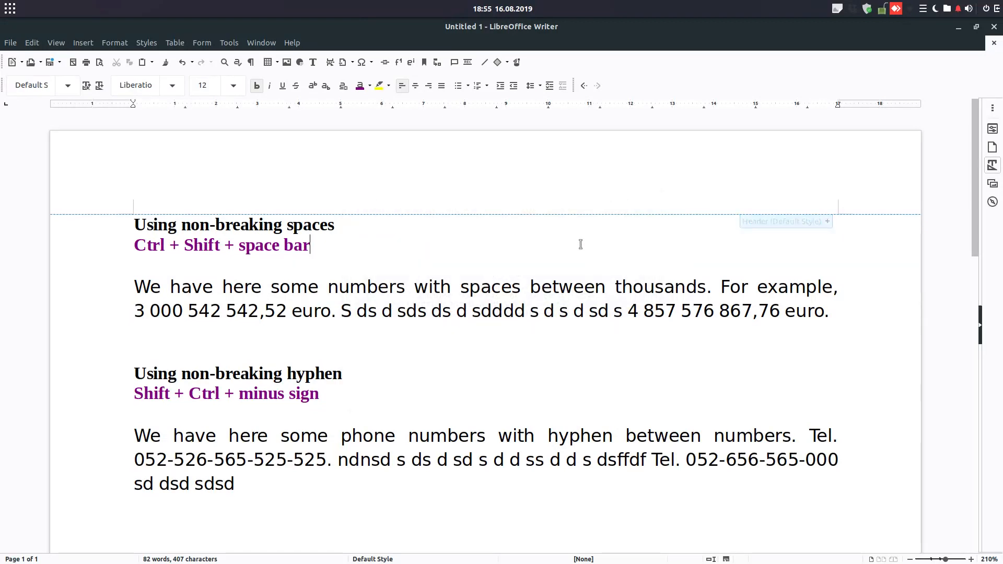